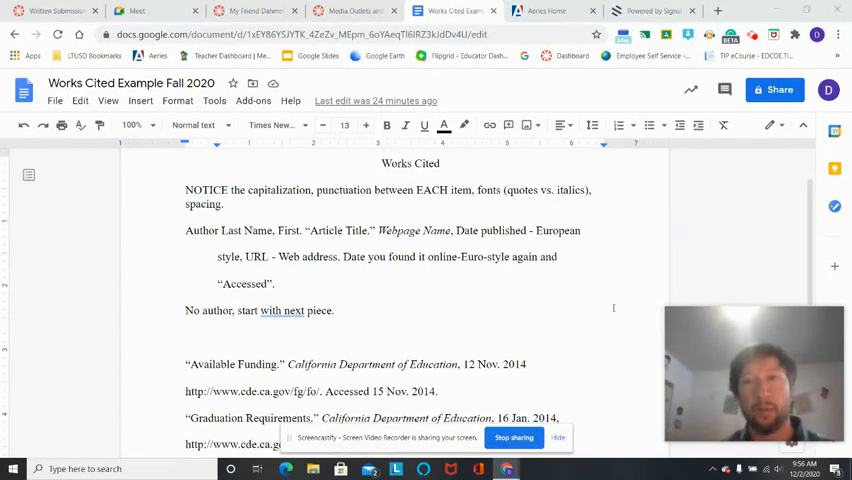
Review the NOTICE formatting notes and the Author Last Name citation template.
scroll(up, 3)
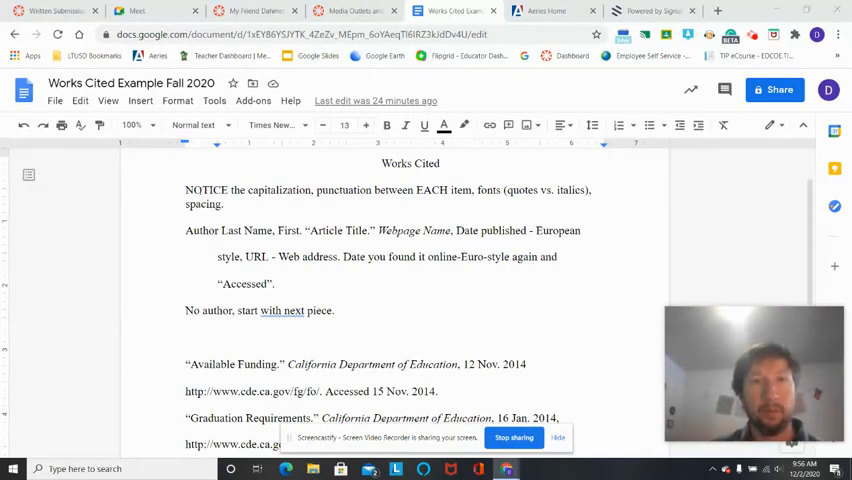
double_click(200, 190)
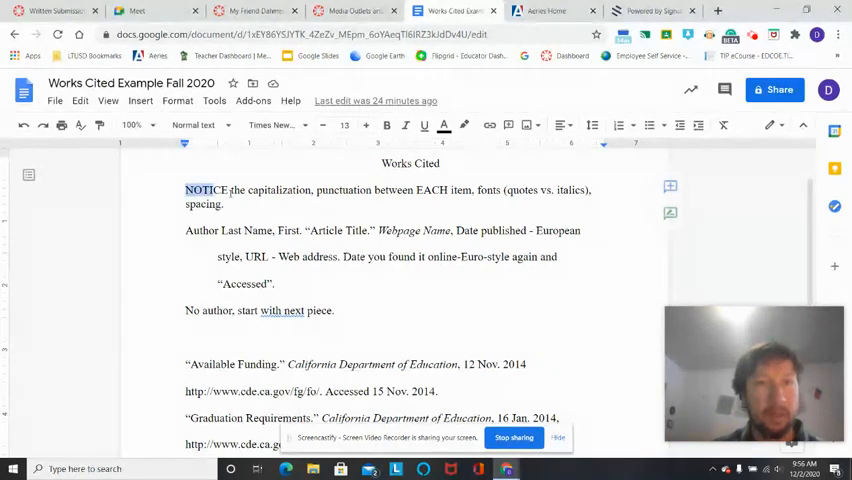
drag(184, 190, 334, 310)
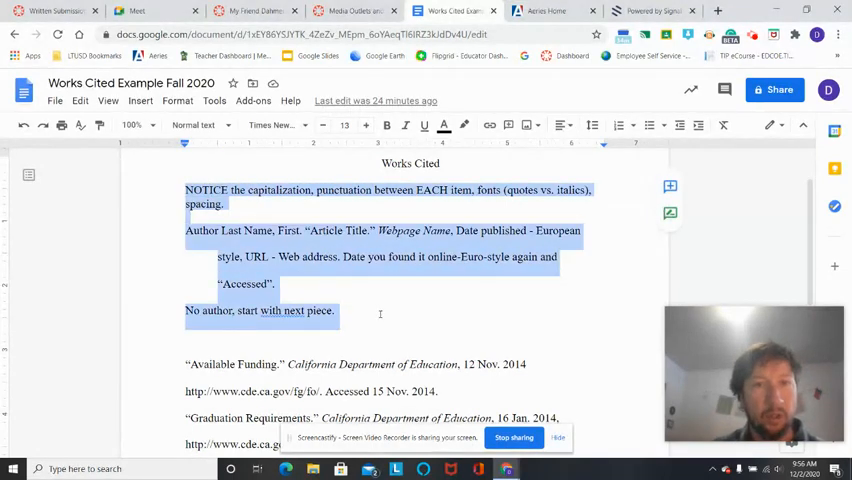
mouse_move(580, 312)
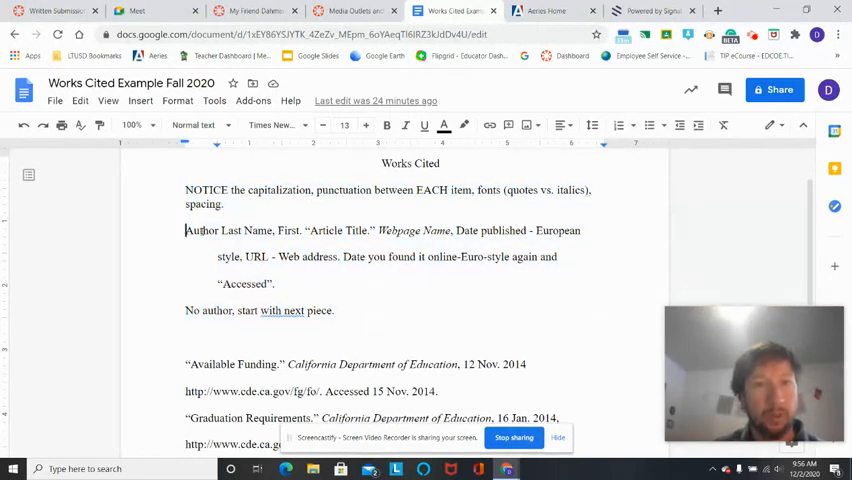
drag(184, 230, 276, 284)
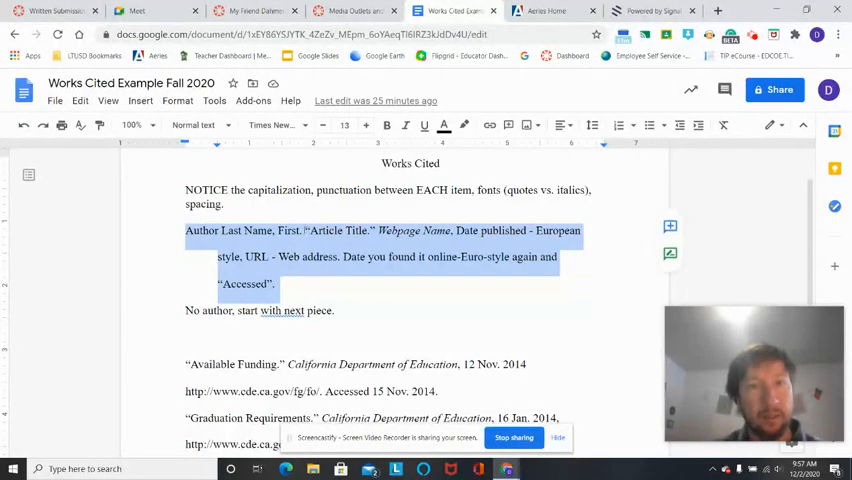
Point out the italic Webpage Name placeholder and the 12 Nov. 2014 publication date.
double_click(336, 230)
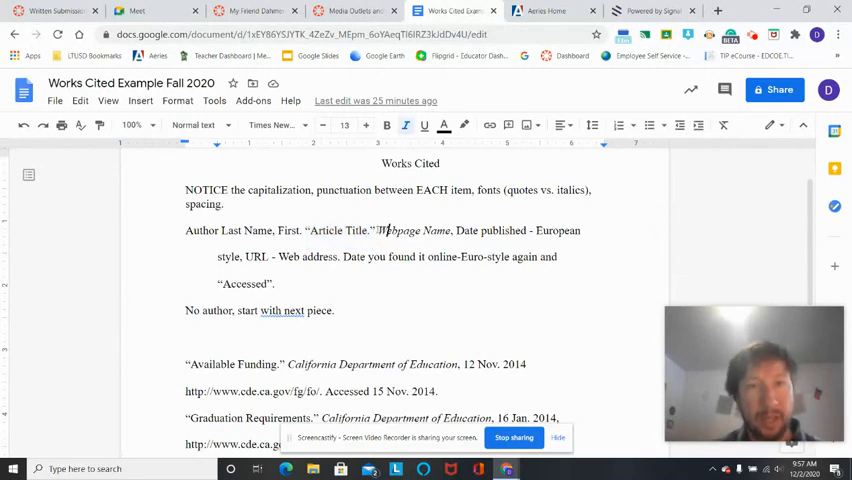
double_click(412, 230)
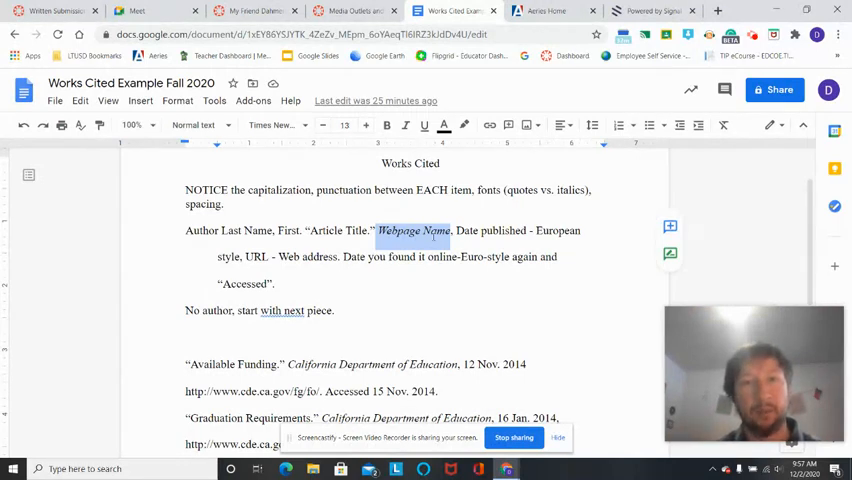
click(452, 230)
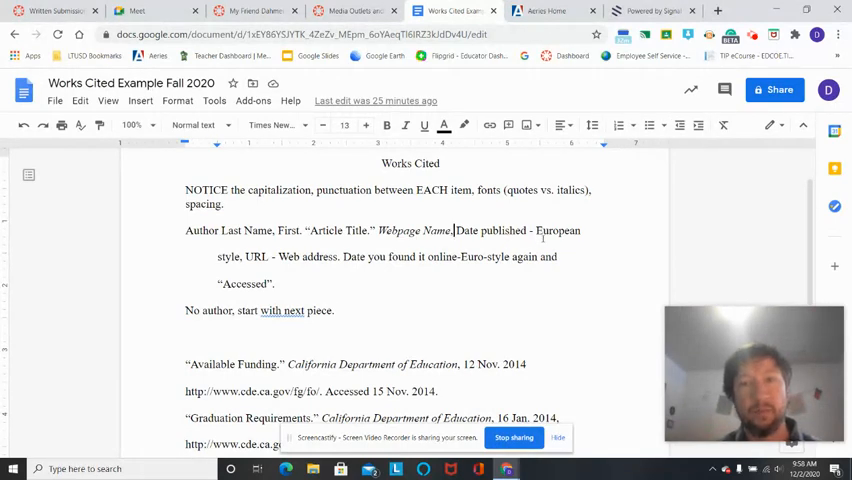
double_click(478, 364)
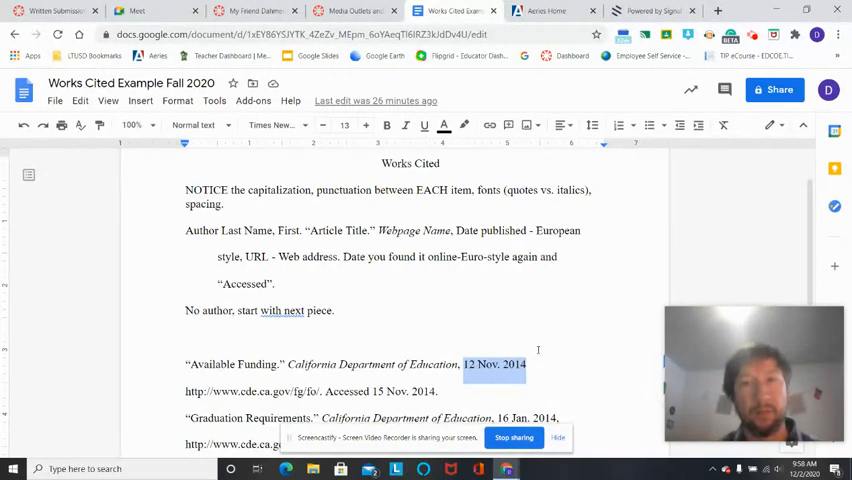
Add a comma after 12 Nov. 2014 and highlight Accessed 15 Nov. 2014.
click(184, 336)
text(,)
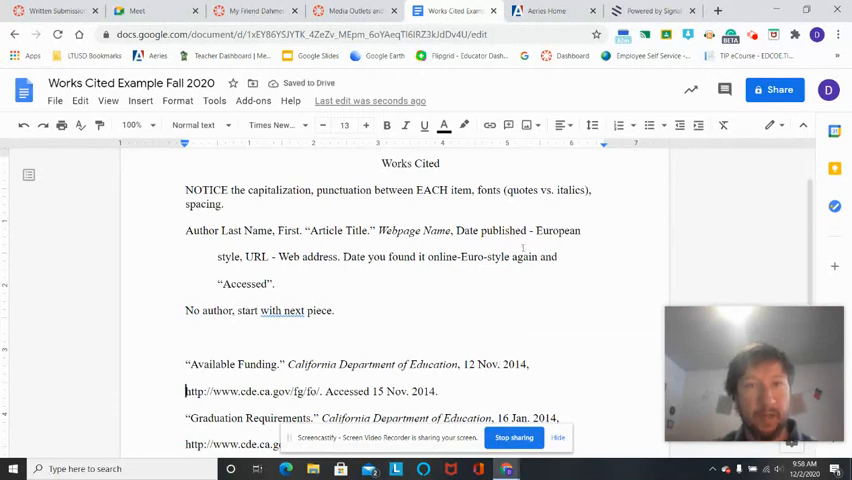
double_click(308, 256)
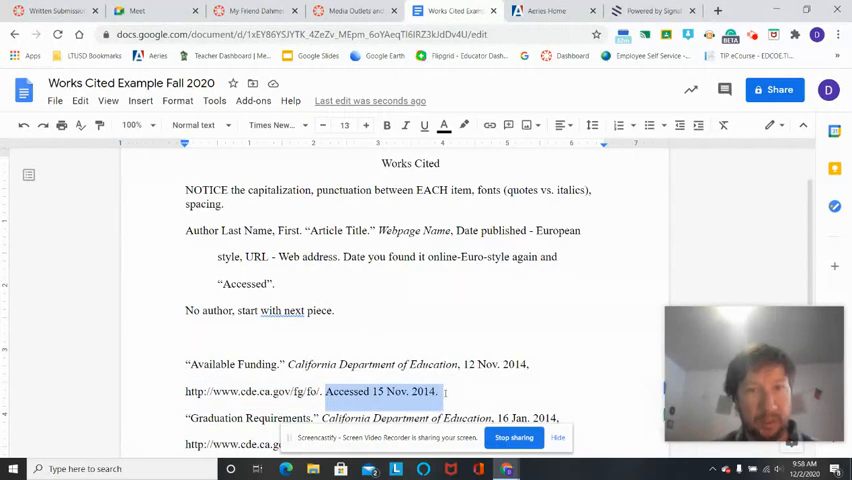
scroll(down, 3)
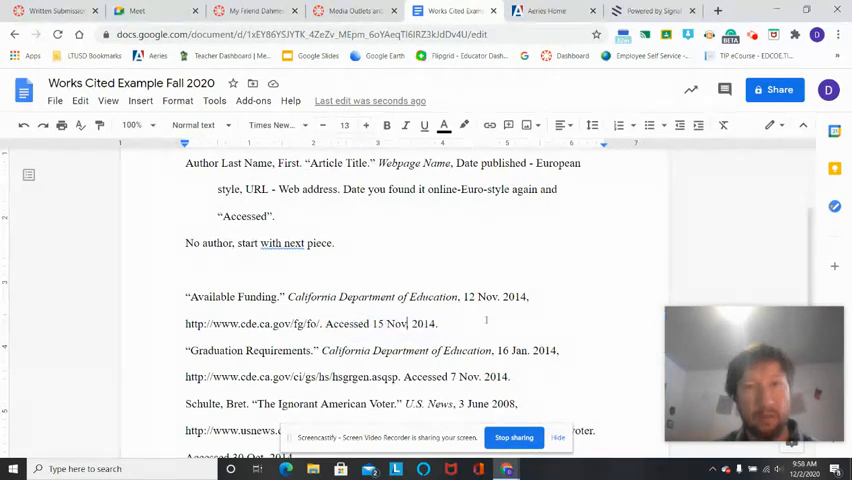
scroll(down, 3)
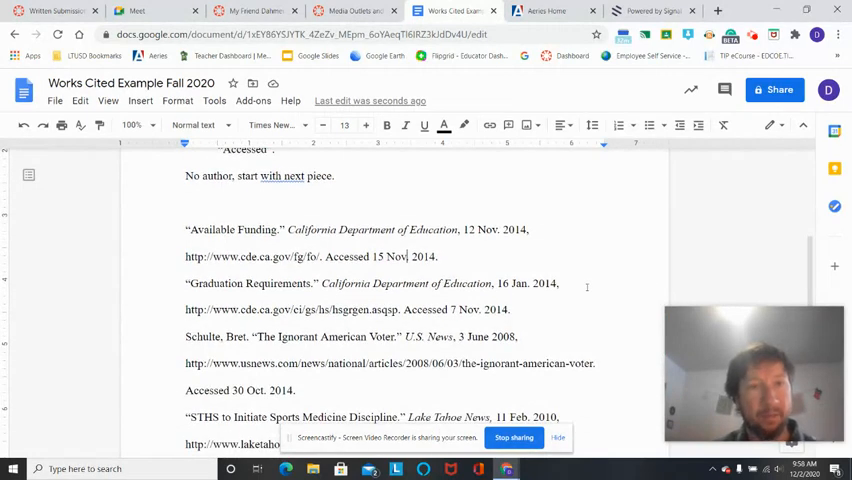
scroll(down, 3)
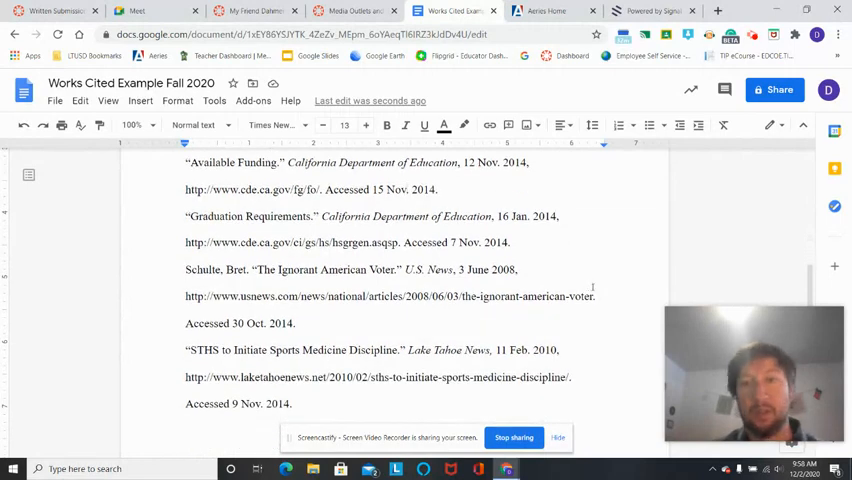
scroll(up, 3)
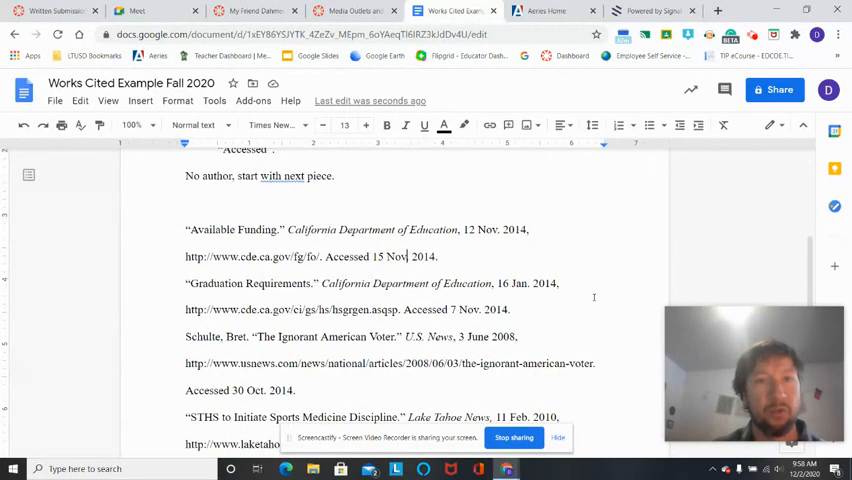
scroll(down, 3)
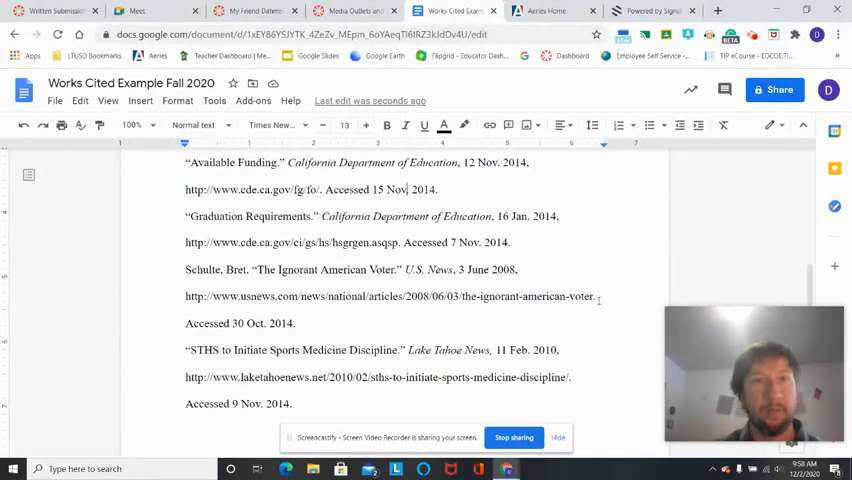
scroll(up, 3)
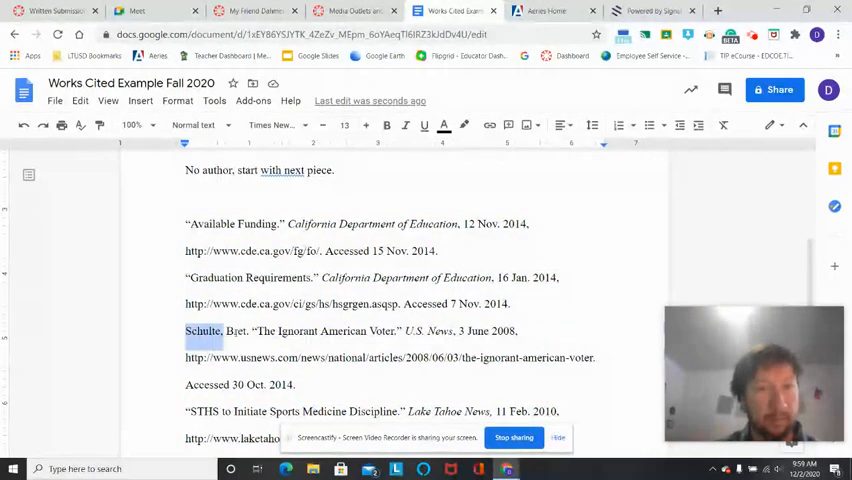
drag(186, 332, 400, 332)
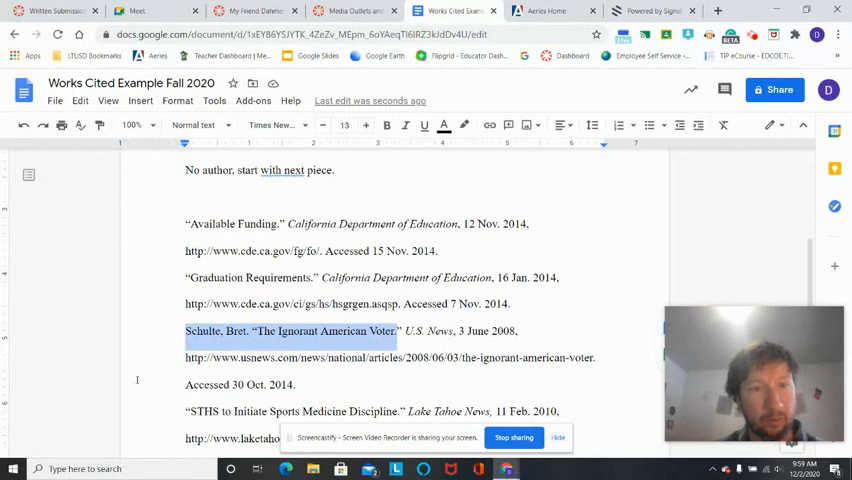
scroll(down, 3)
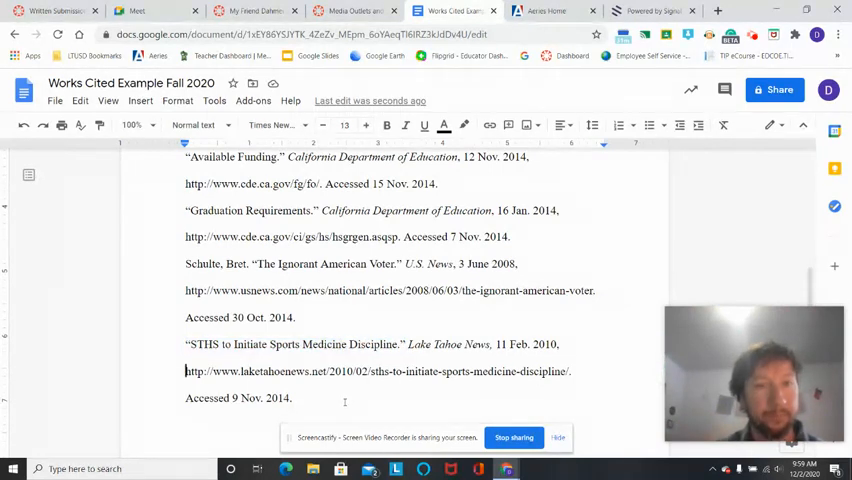
scroll(up, 3)
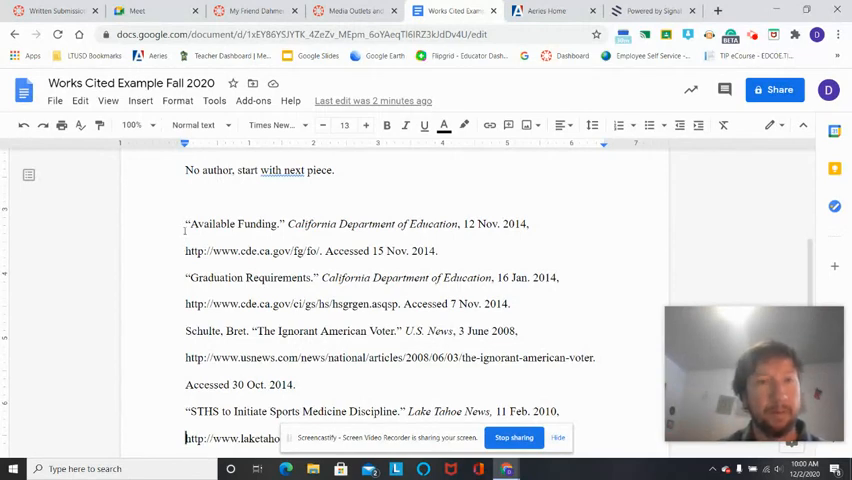
Select the Available Funding citation and indent it 0.5" from the left margin via the ruler.
drag(184, 224, 436, 252)
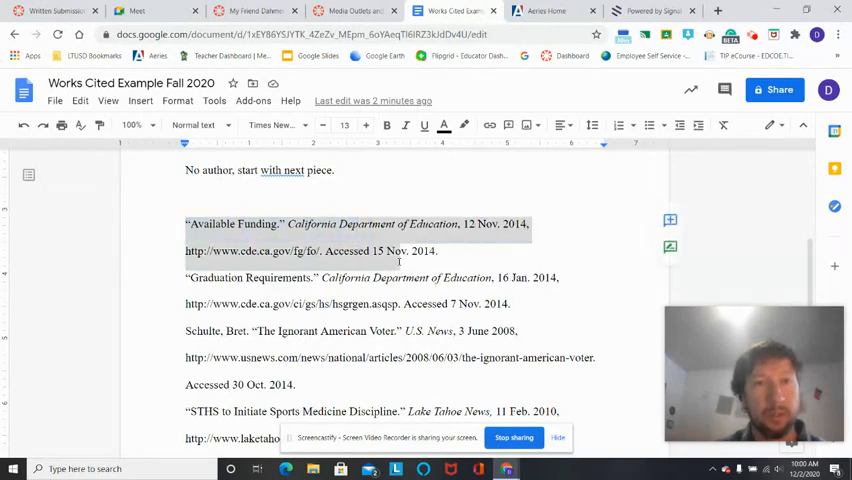
click(186, 224)
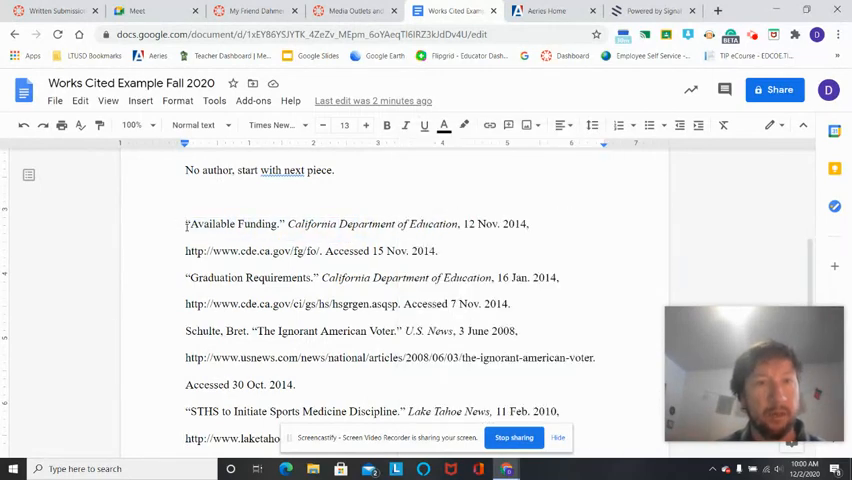
drag(184, 224, 436, 252)
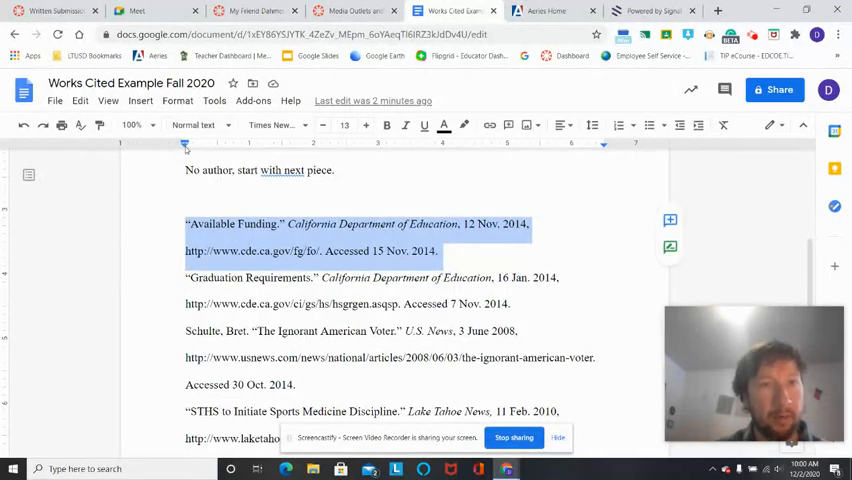
mouse_move(184, 144)
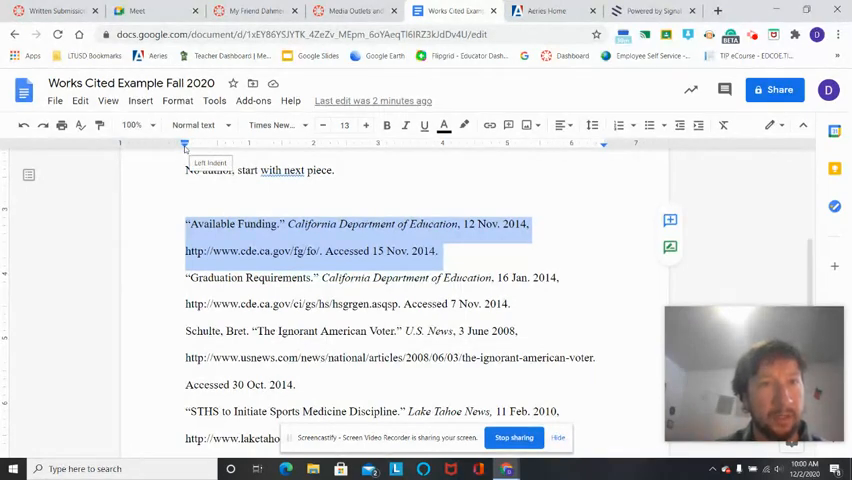
drag(184, 144, 208, 144)
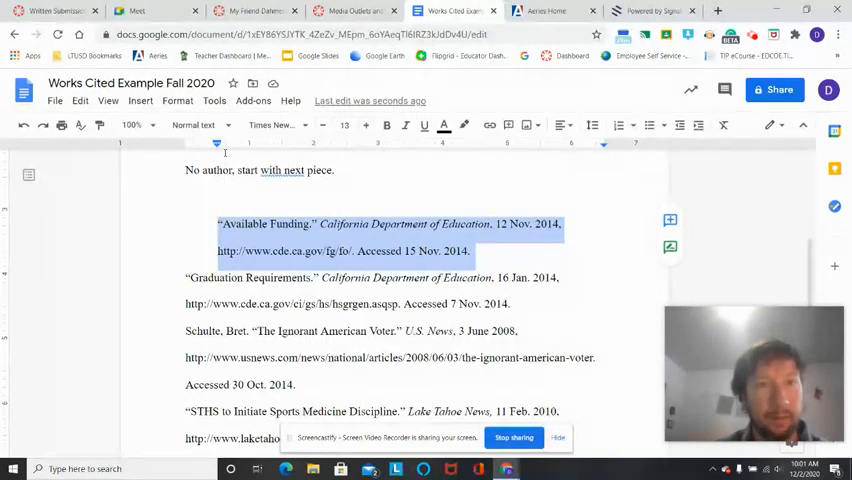
mouse_move(216, 144)
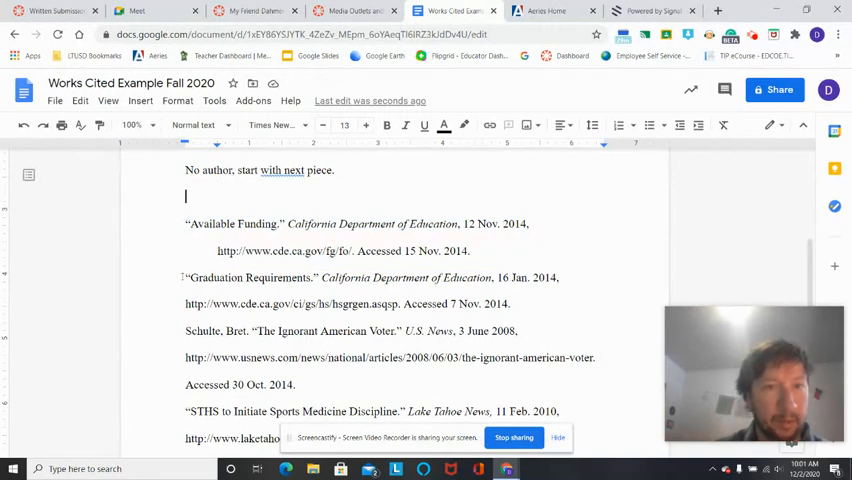
Give the Graduation Requirements and remaining citations the same 0.5" hanging indent.
drag(186, 276, 510, 304)
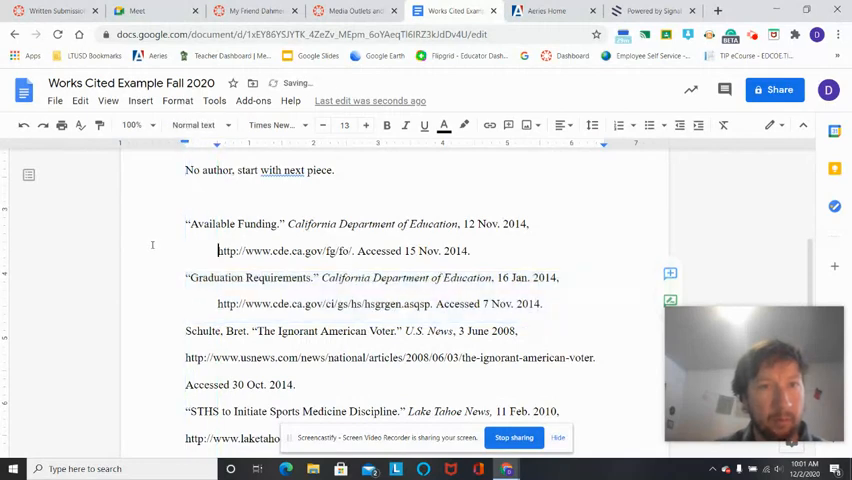
scroll(down, 3)
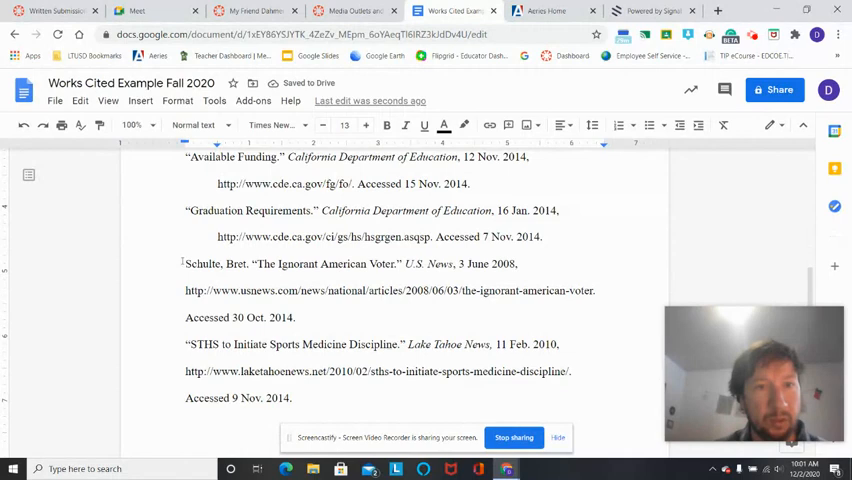
drag(184, 264, 292, 398)
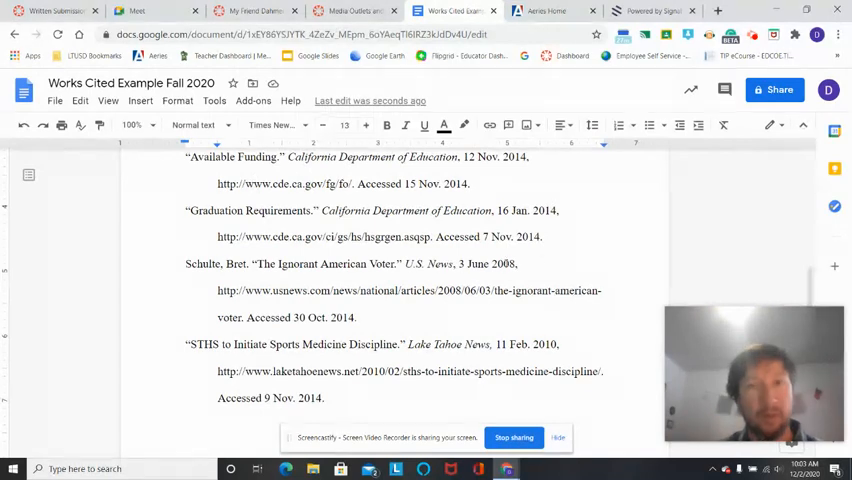
scroll(up, 3)
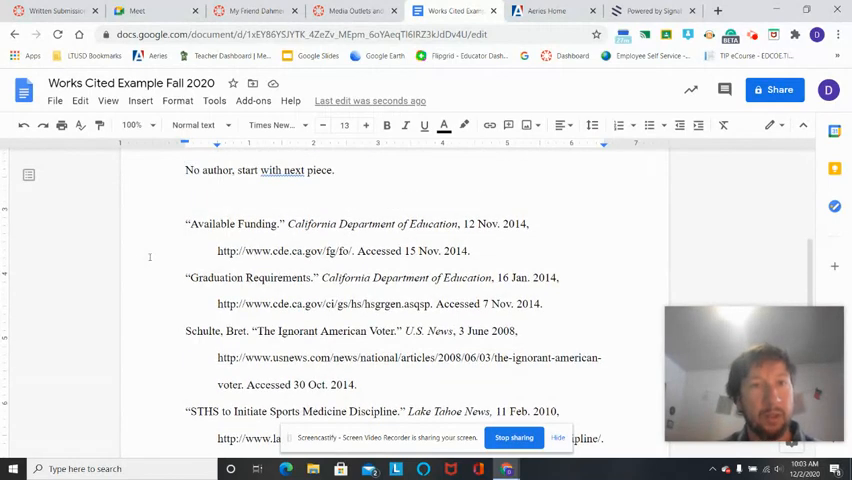